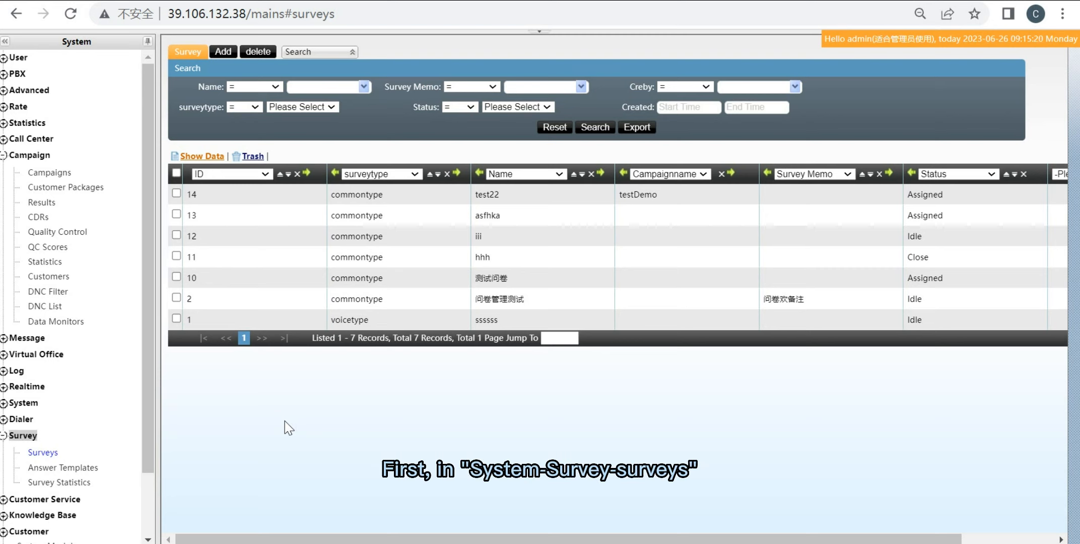
pyautogui.moveTo(43, 452)
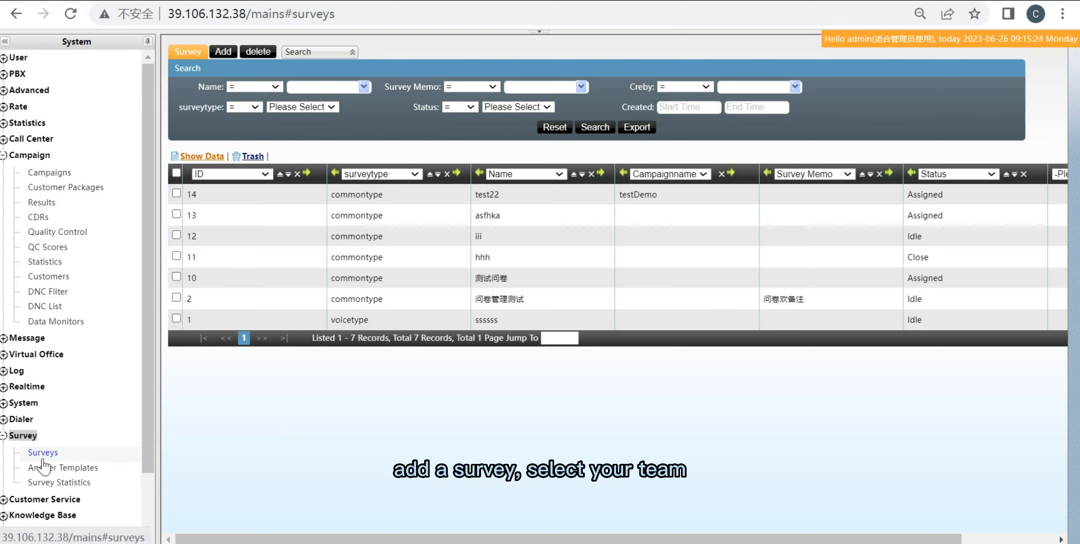
# Add and save a new survey named 'testKing' assigned to team king.
pyautogui.click(222, 52)
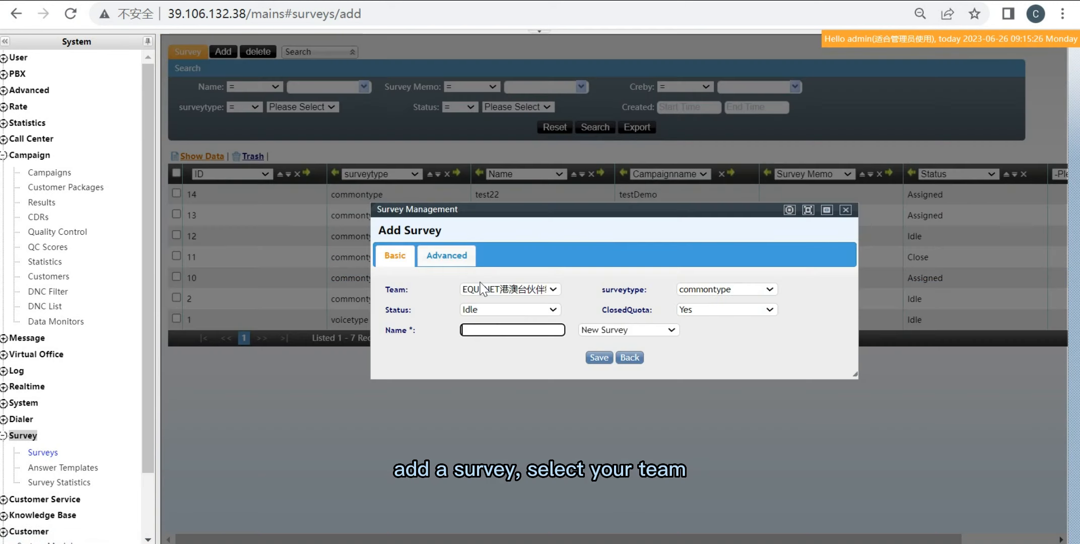
pyautogui.click(509, 289)
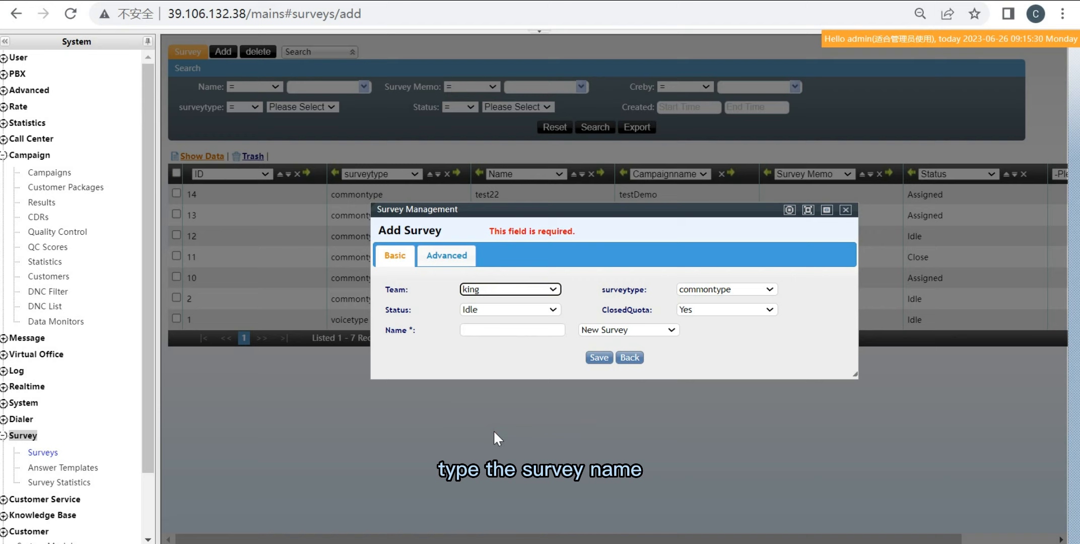
pyautogui.write('testKing')
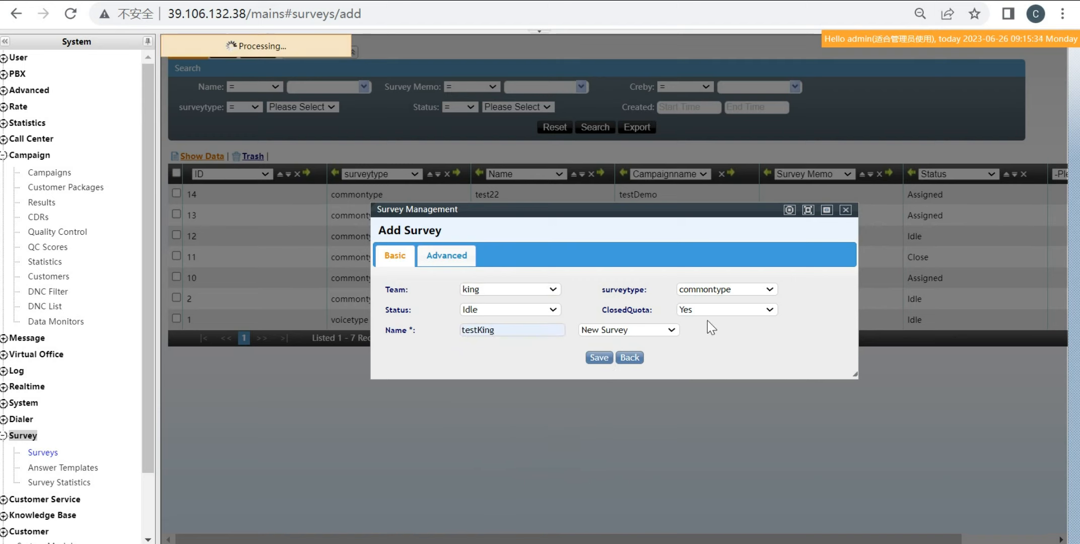
pyautogui.click(599, 357)
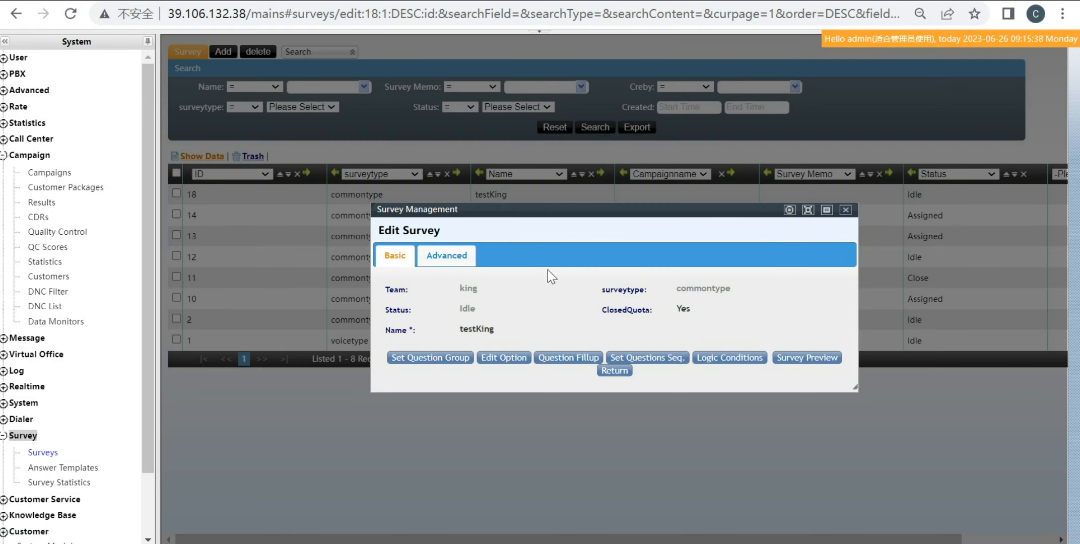
# Set the testKing question group to number 1 and save it.
pyautogui.click(430, 357)
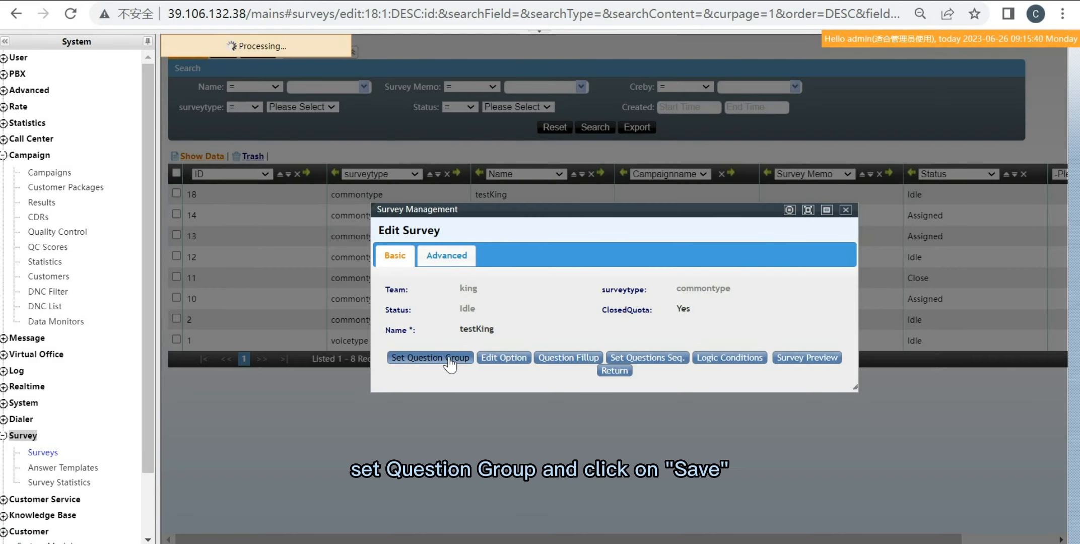
pyautogui.click(430, 358)
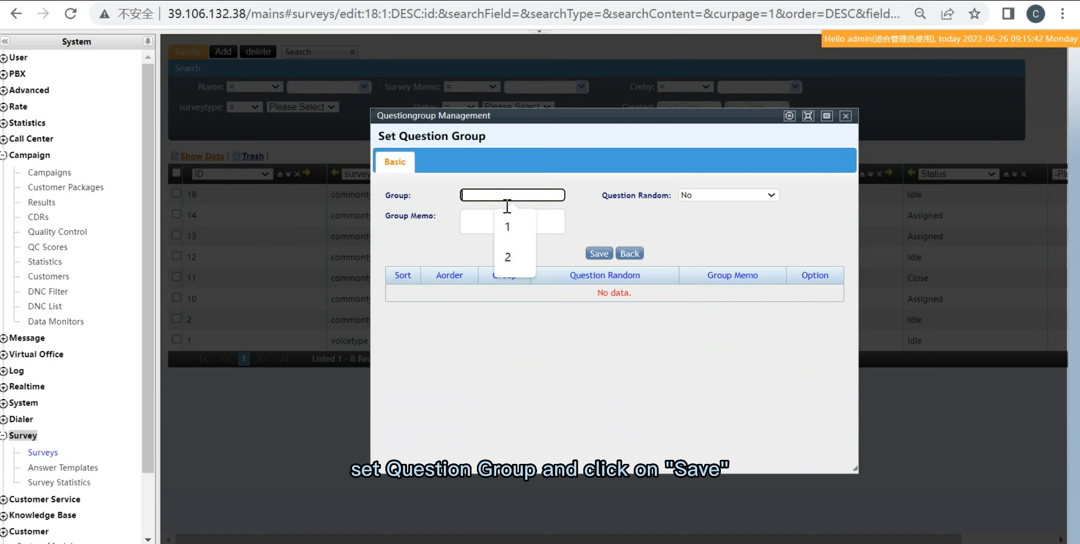
pyautogui.click(599, 254)
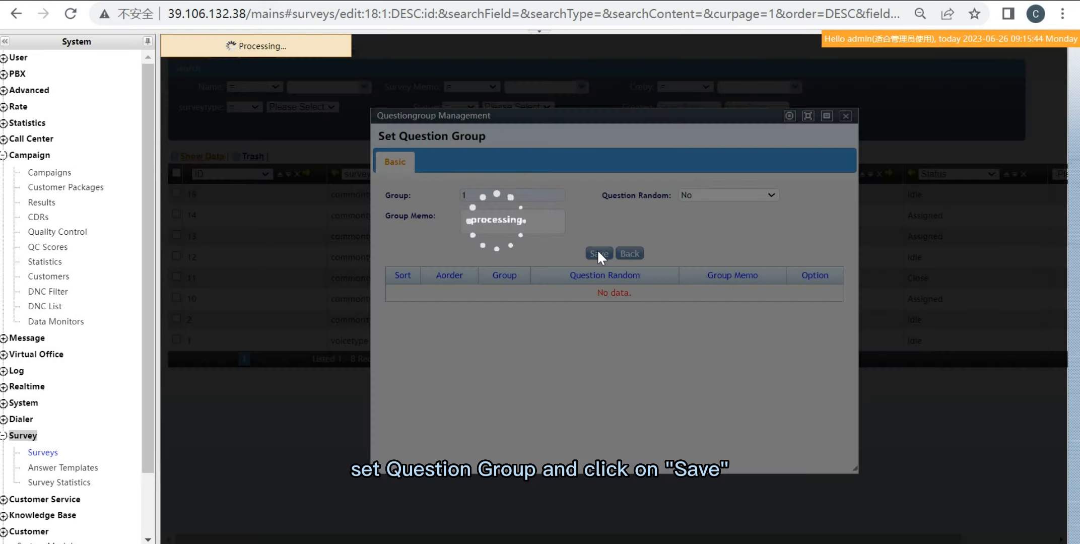
pyautogui.click(599, 254)
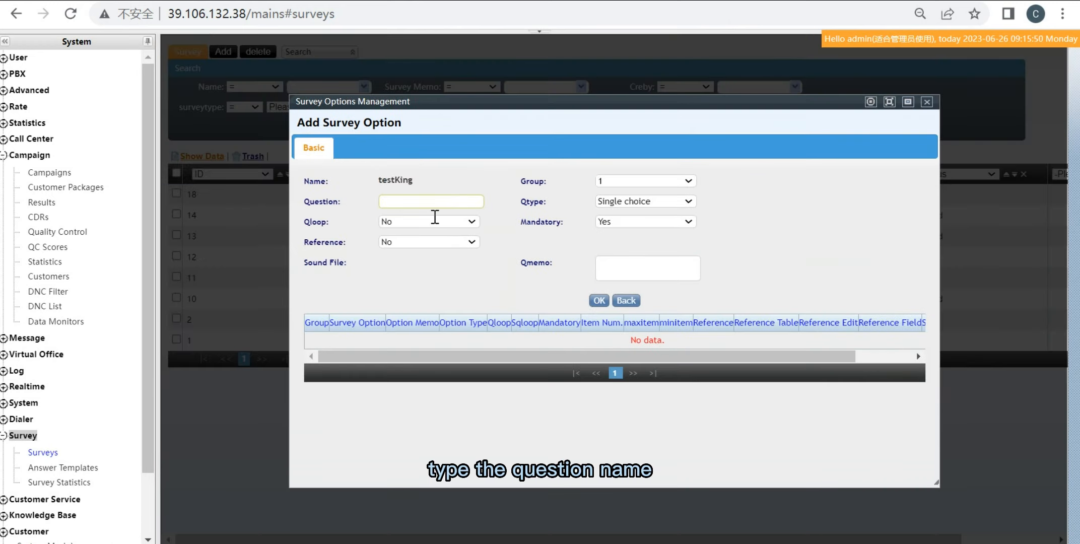
# Enter the question text 'Are you ok?' and confirm it as a mandatory single-choice question.
pyautogui.click(430, 202)
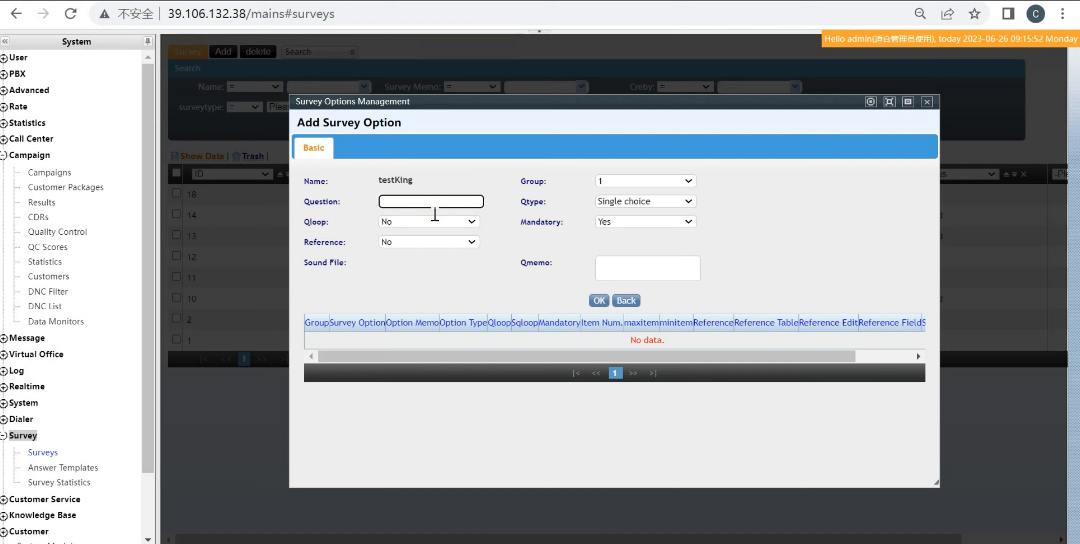
pyautogui.write('Are')
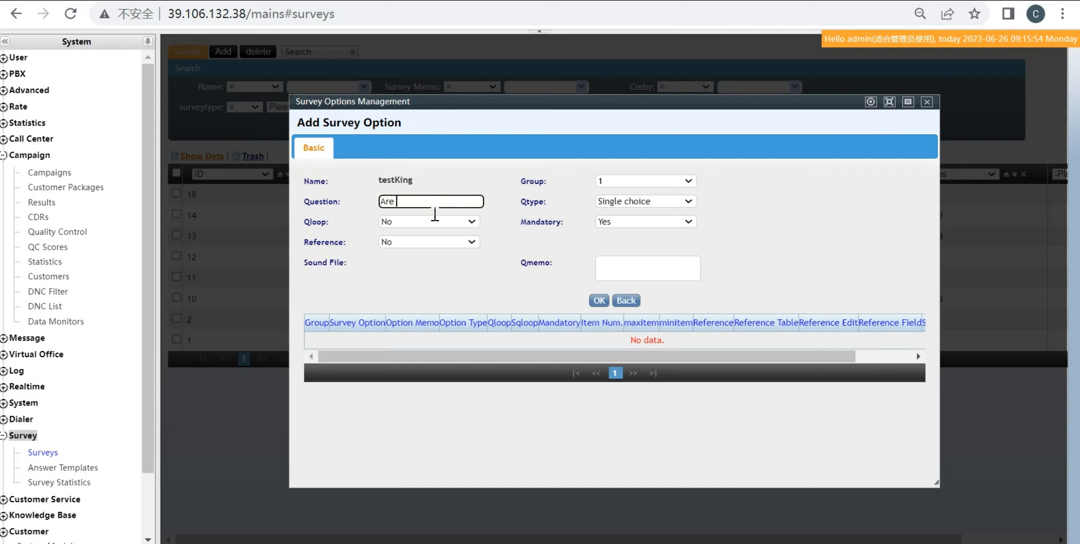
pyautogui.write('you ok')
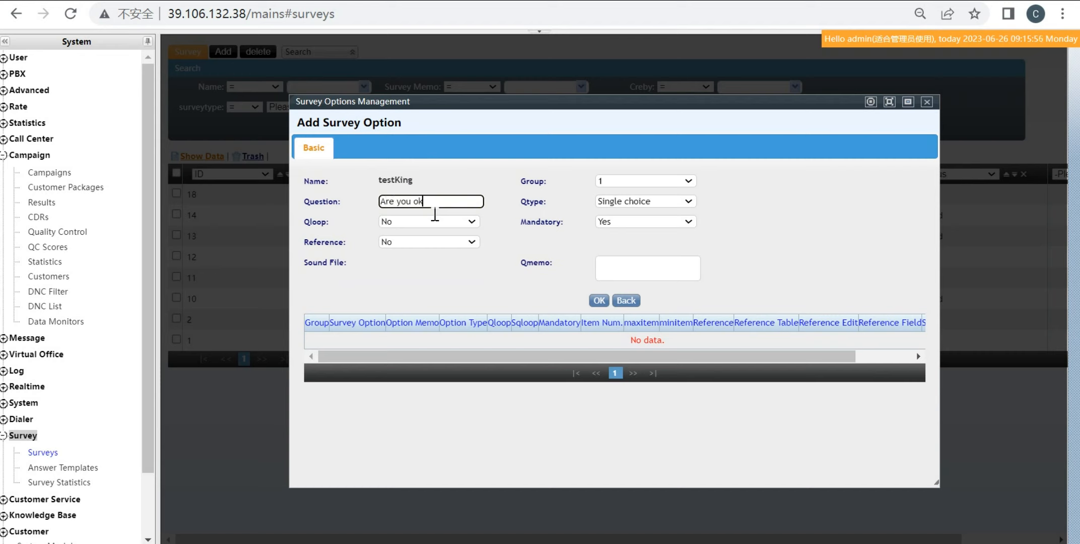
pyautogui.write('?')
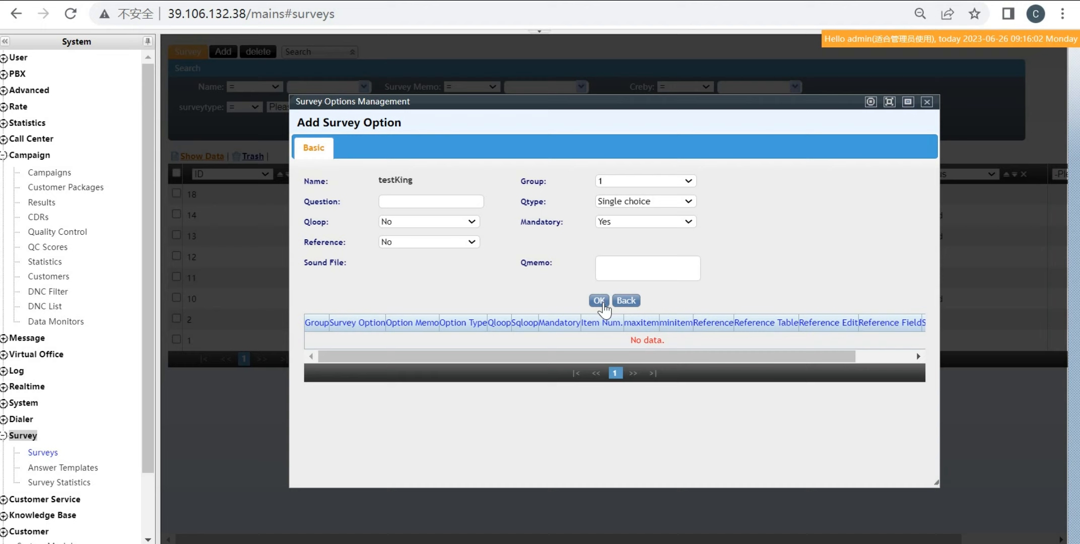
pyautogui.click(598, 300)
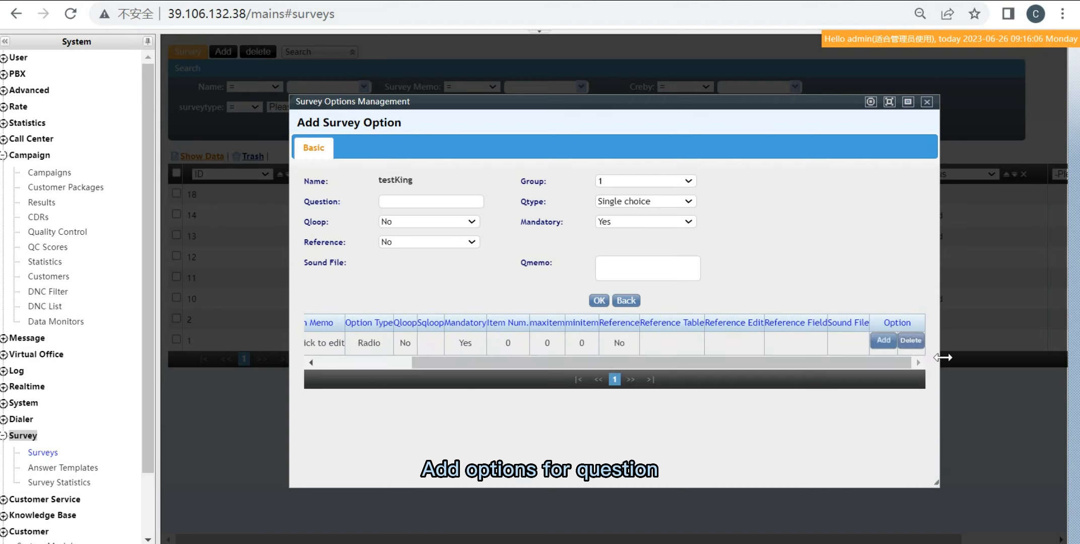
# Add answer 'A ok' with export display 'A' enabled to the question.
pyautogui.click(883, 341)
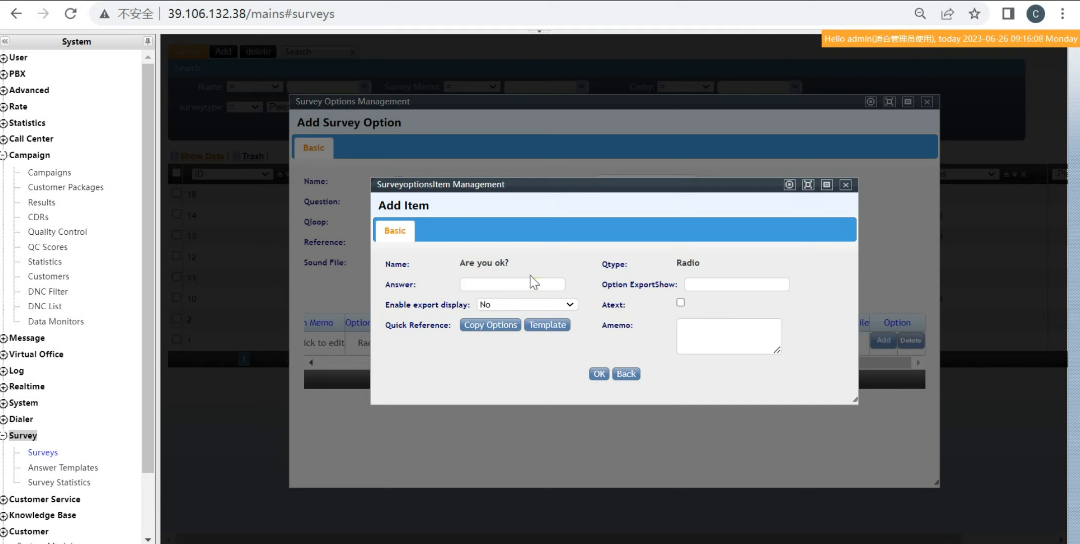
pyautogui.write('A')
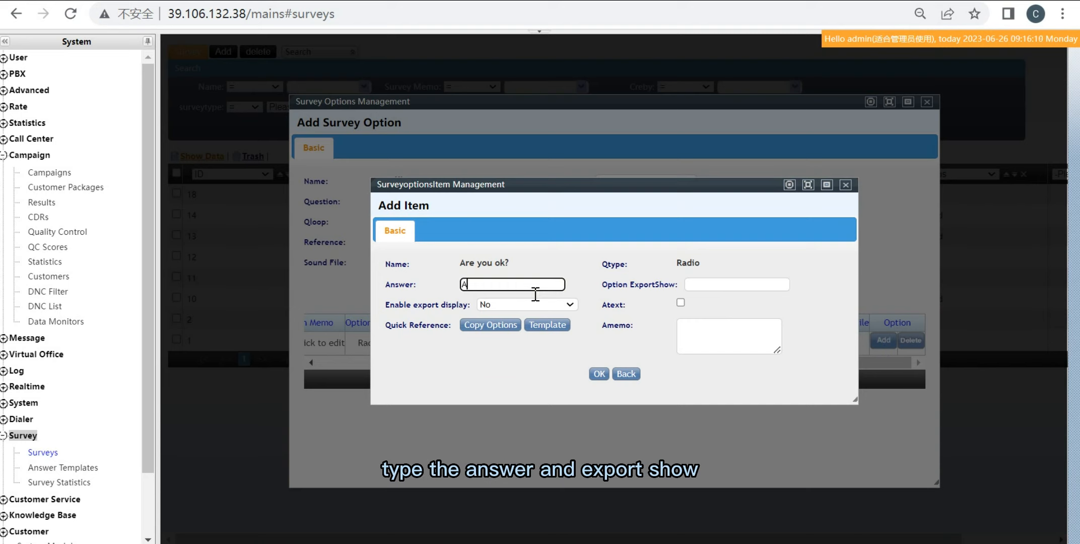
pyautogui.write('ok')
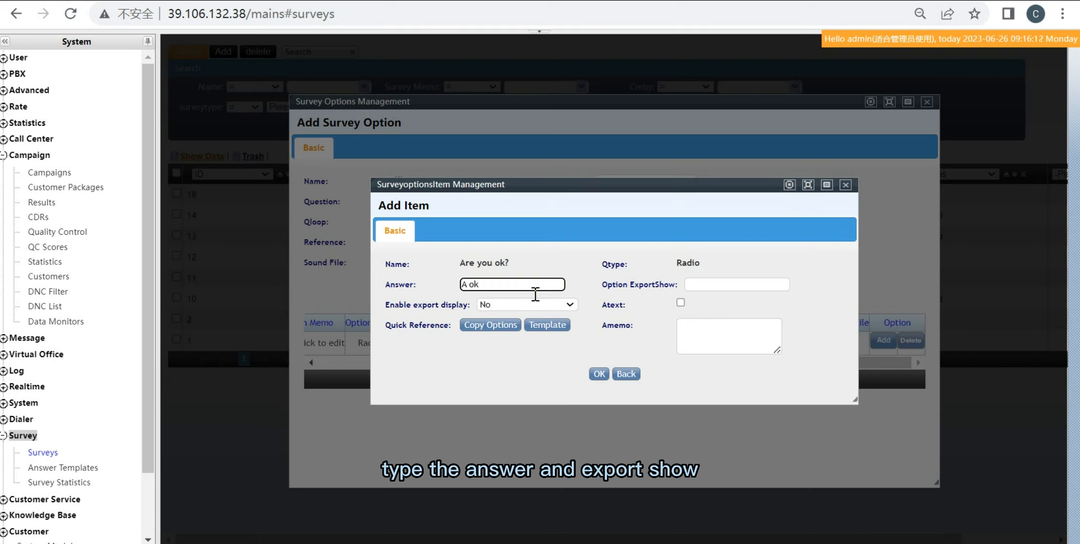
pyautogui.write('A')
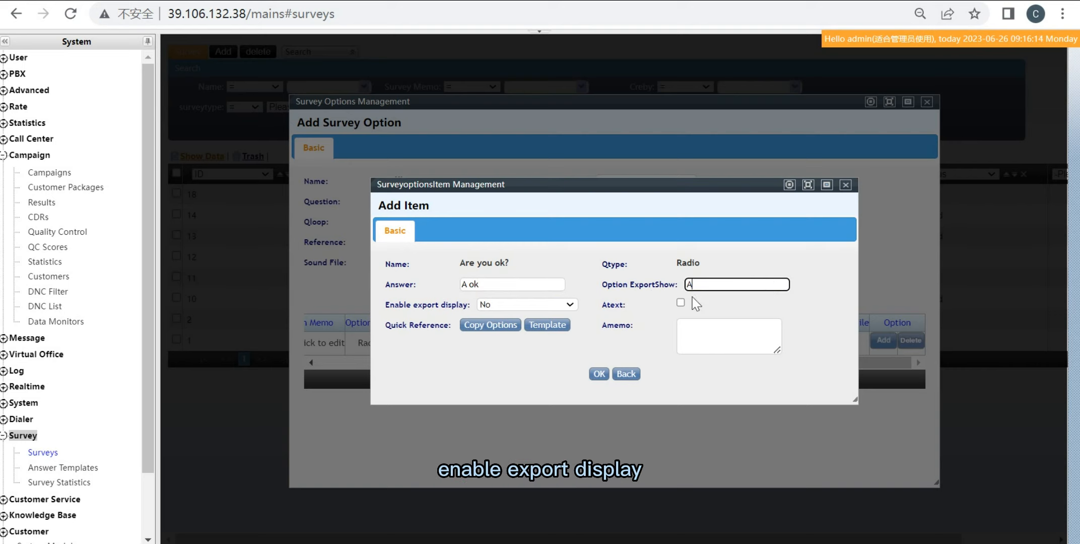
pyautogui.click(527, 304)
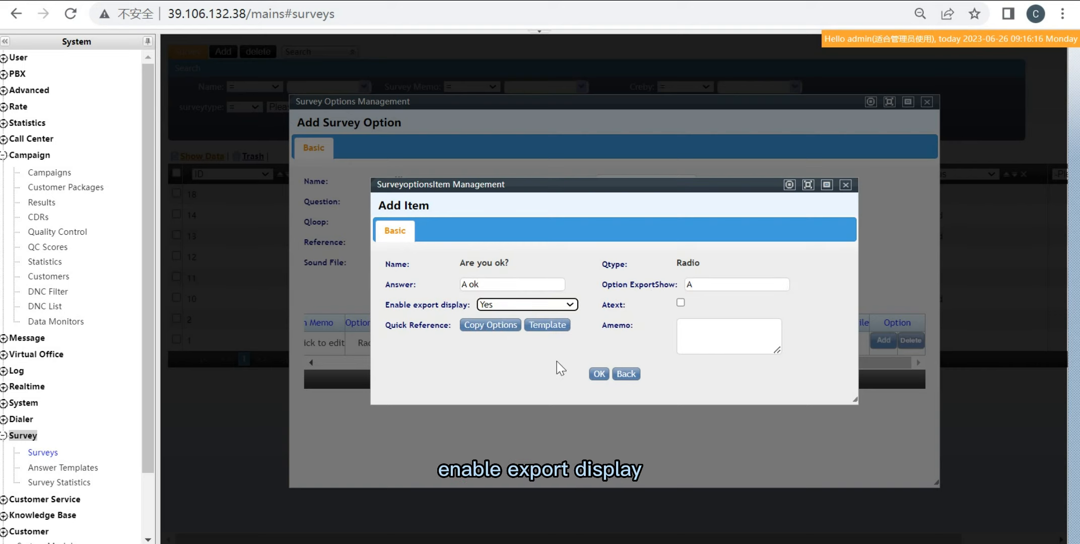
pyautogui.click(599, 374)
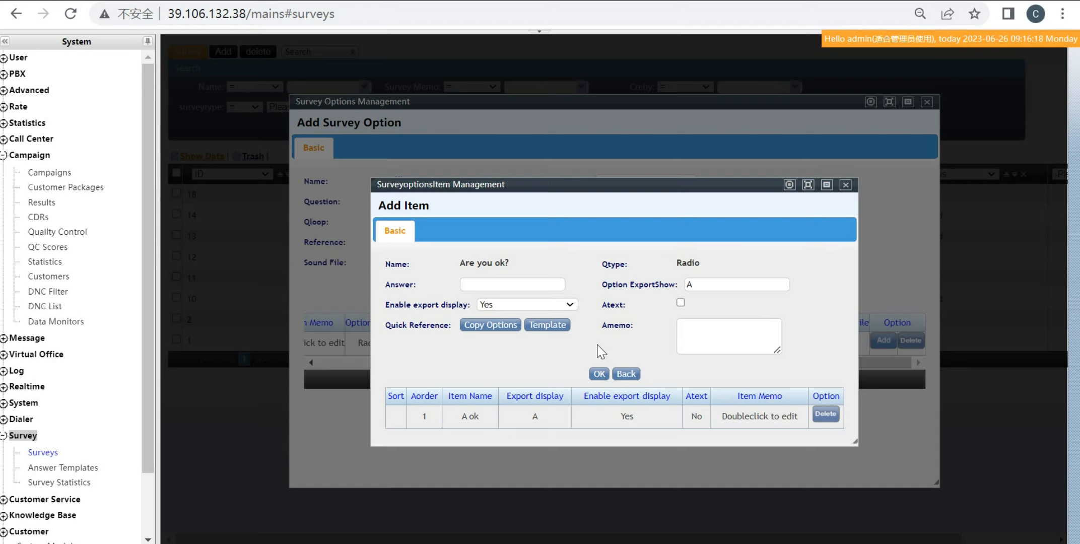
# Add the second answer 'B no'.
pyautogui.click(513, 284)
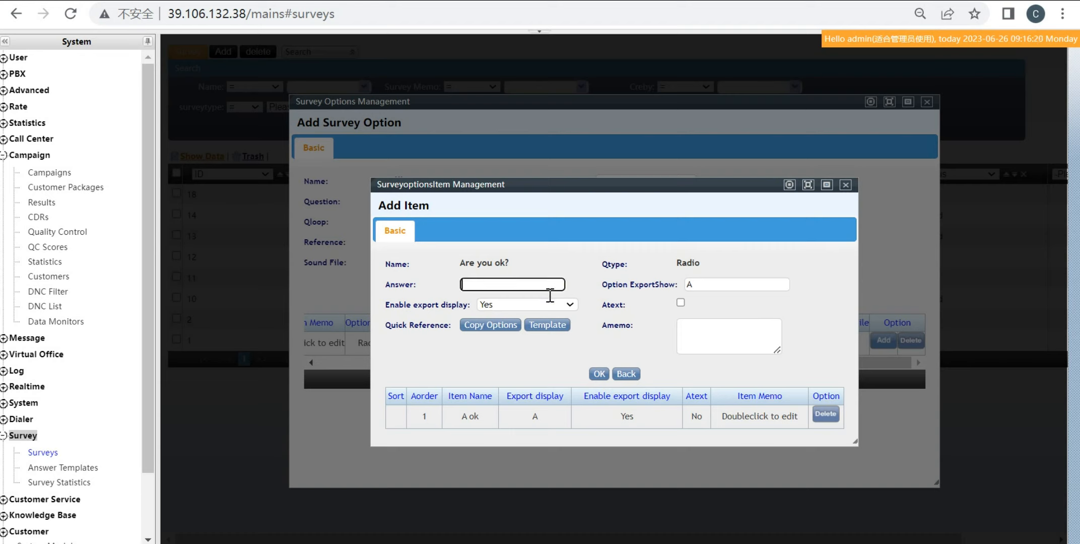
pyautogui.write('B no')
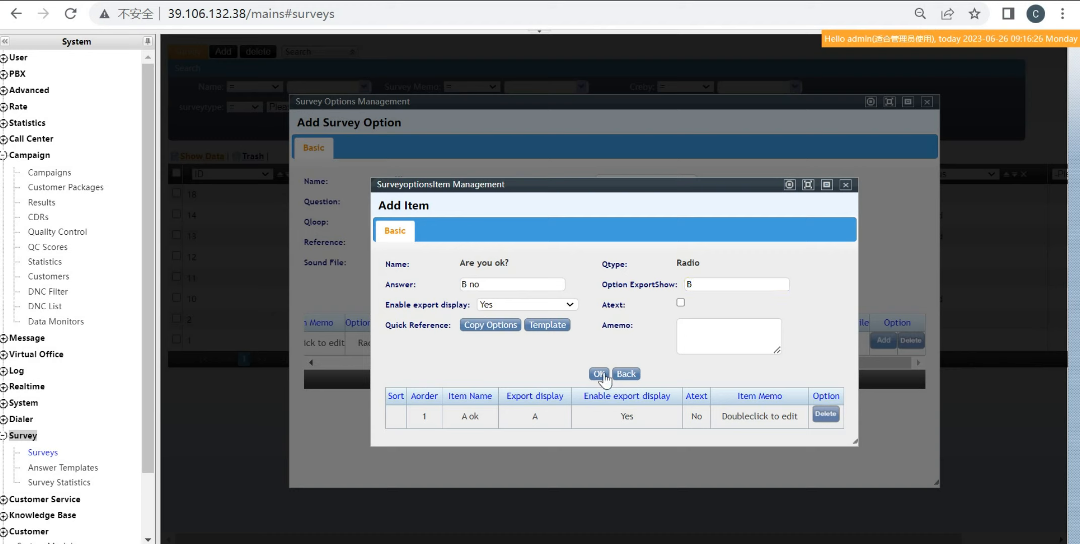
pyautogui.click(599, 374)
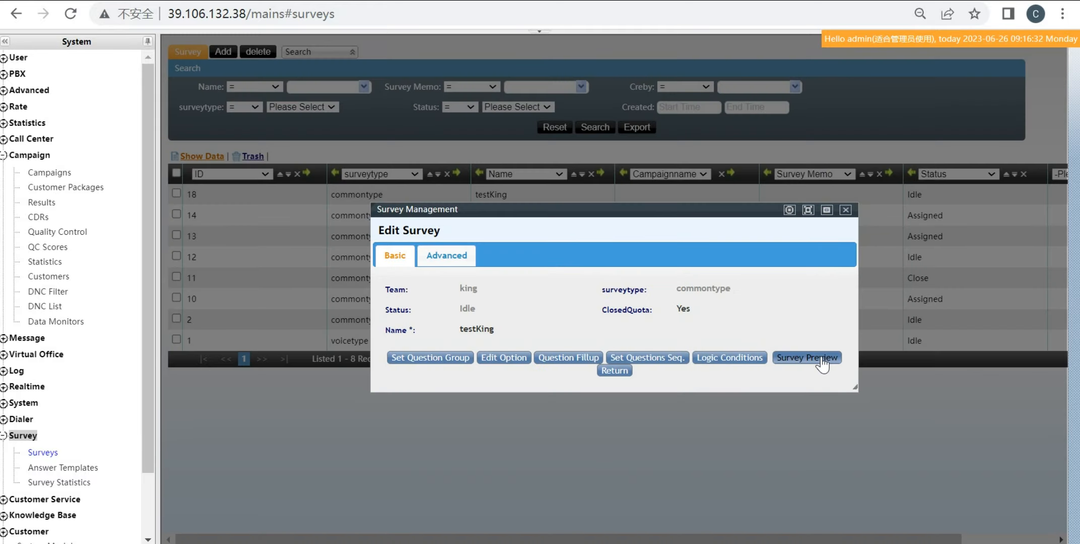
pyautogui.click(807, 357)
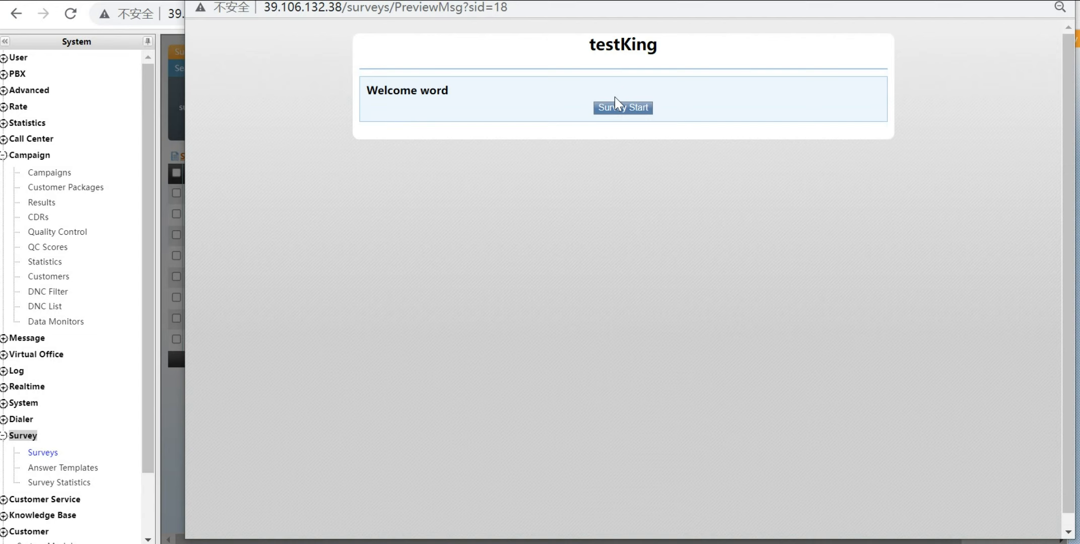
pyautogui.click(623, 107)
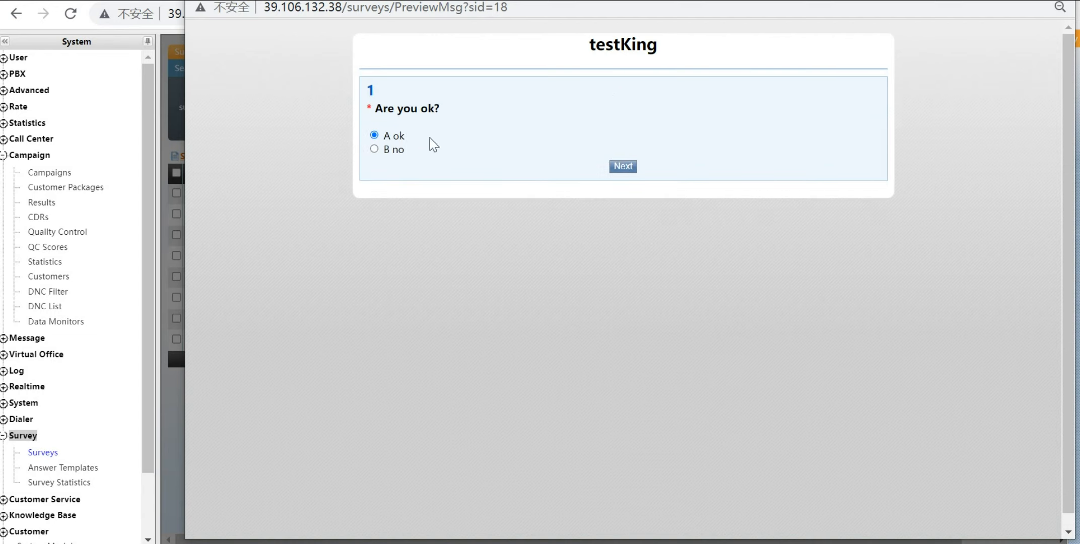
pyautogui.click(623, 166)
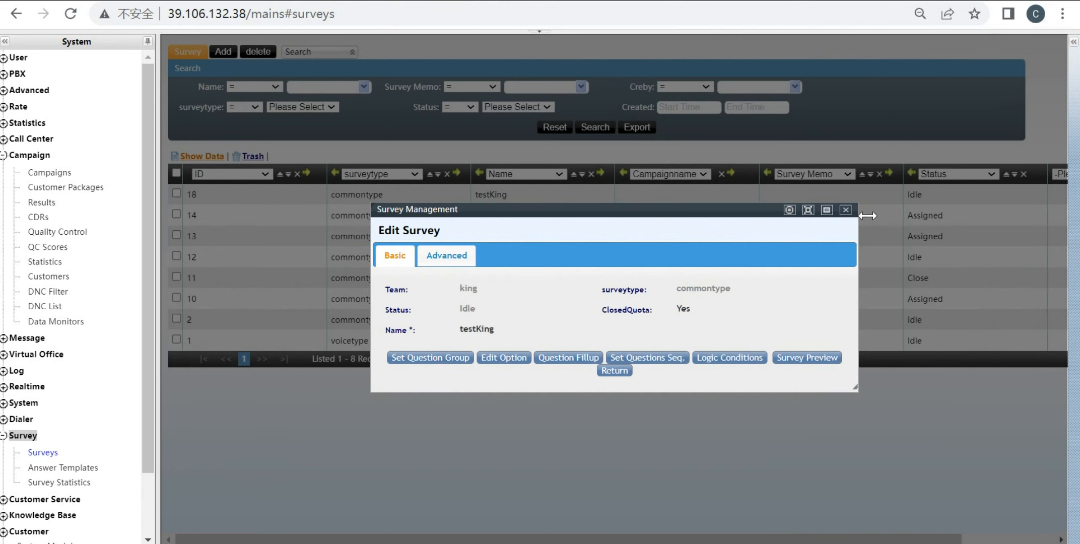
# In campaign TestDemo's Survey settings, tick testKing under Bind Survey and close the campaign.
pyautogui.click(845, 210)
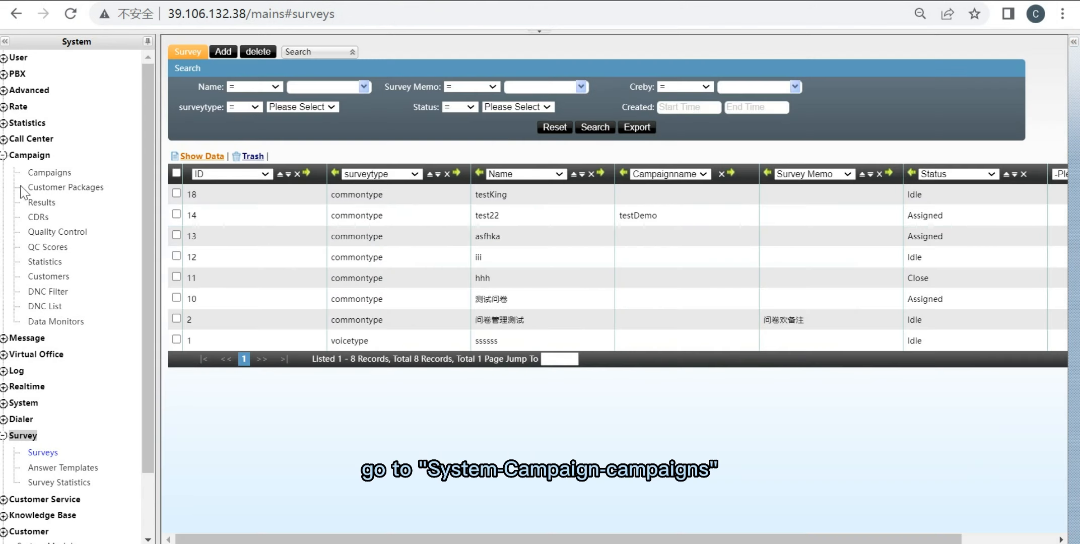
pyautogui.click(49, 172)
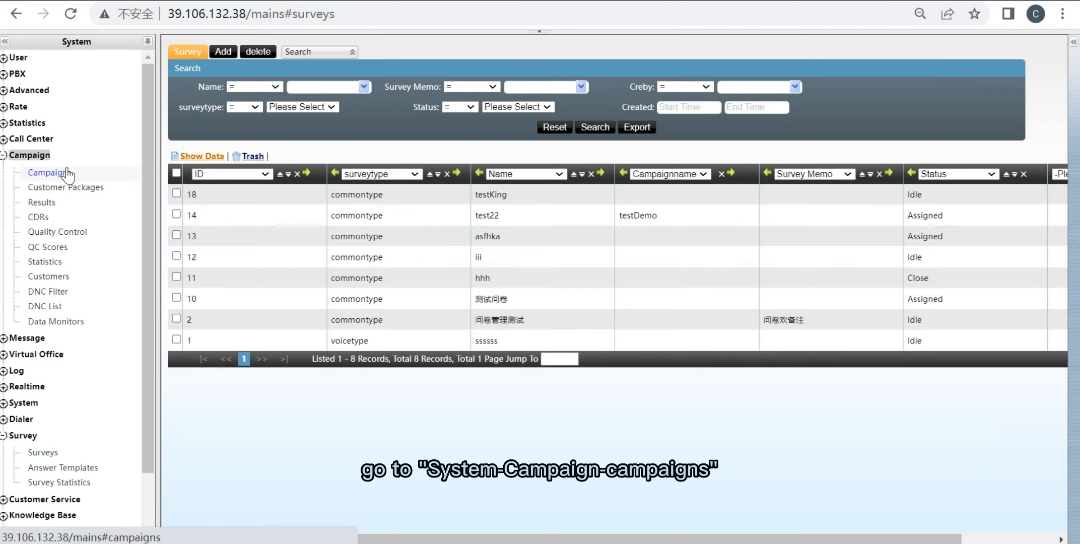
pyautogui.click(46, 172)
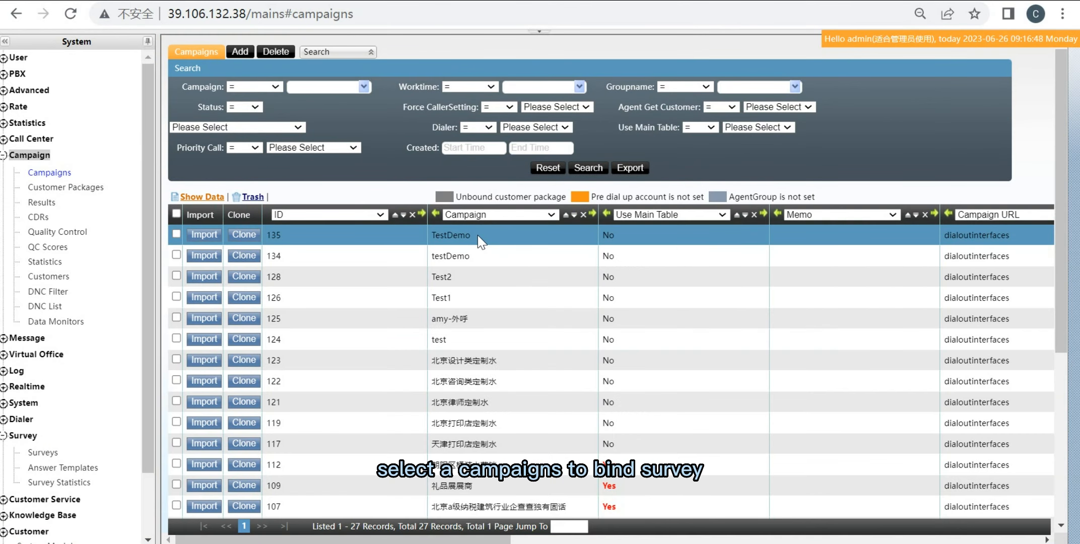
pyautogui.click(450, 235)
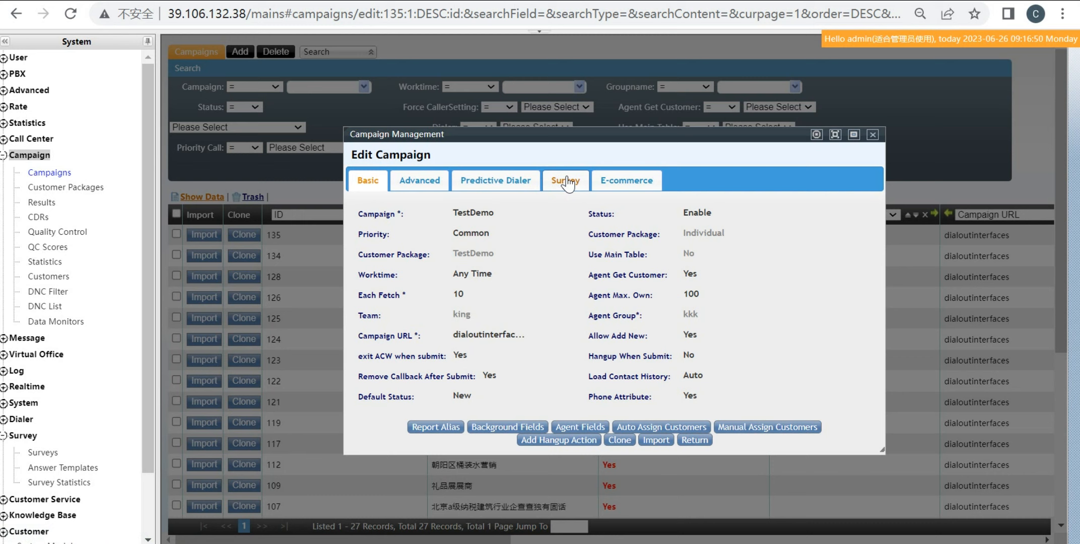
pyautogui.click(566, 180)
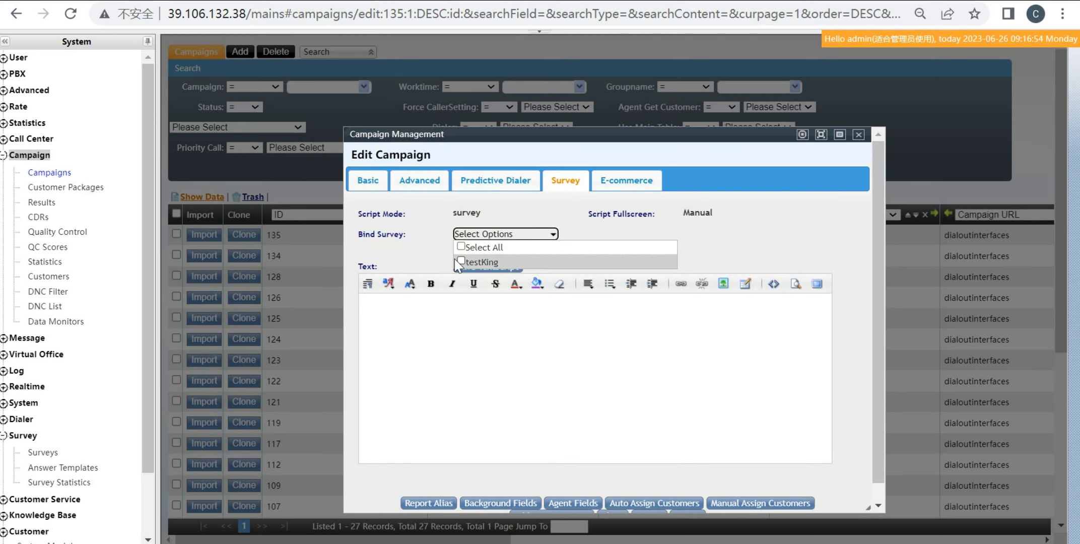
pyautogui.click(461, 262)
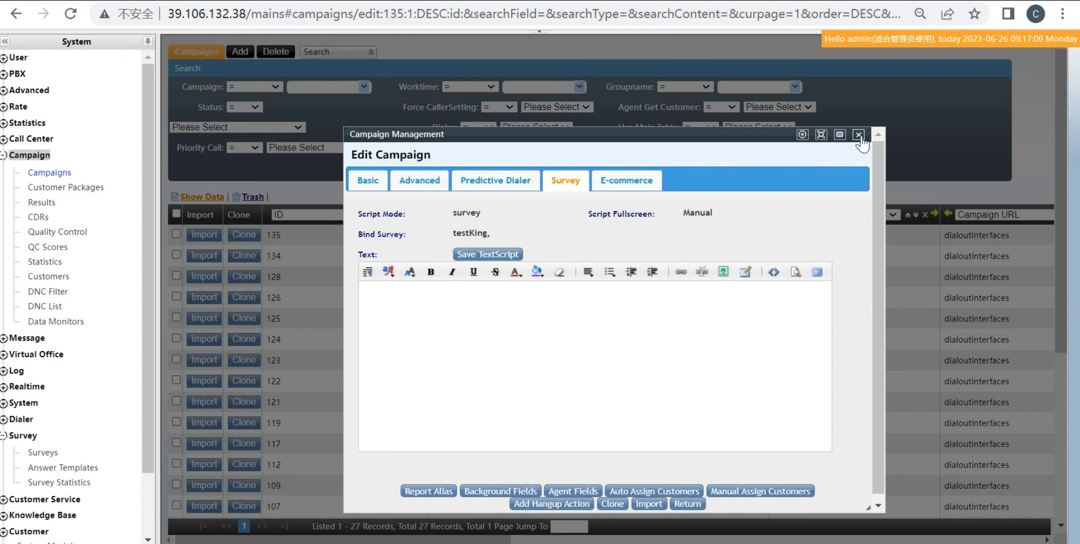
pyautogui.click(858, 135)
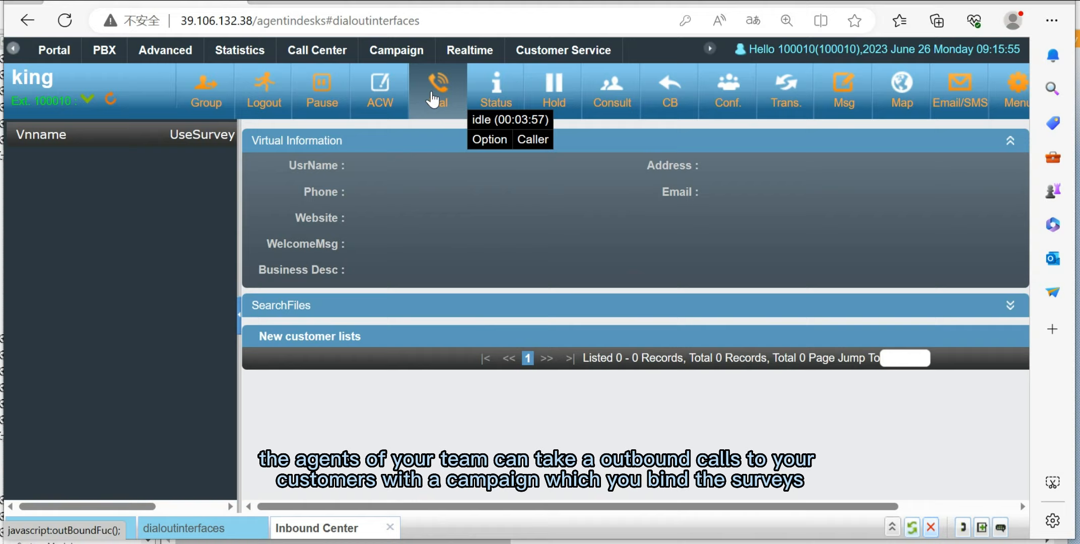
# Dial saved number 100011 under campaign TestDemo.
pyautogui.click(438, 83)
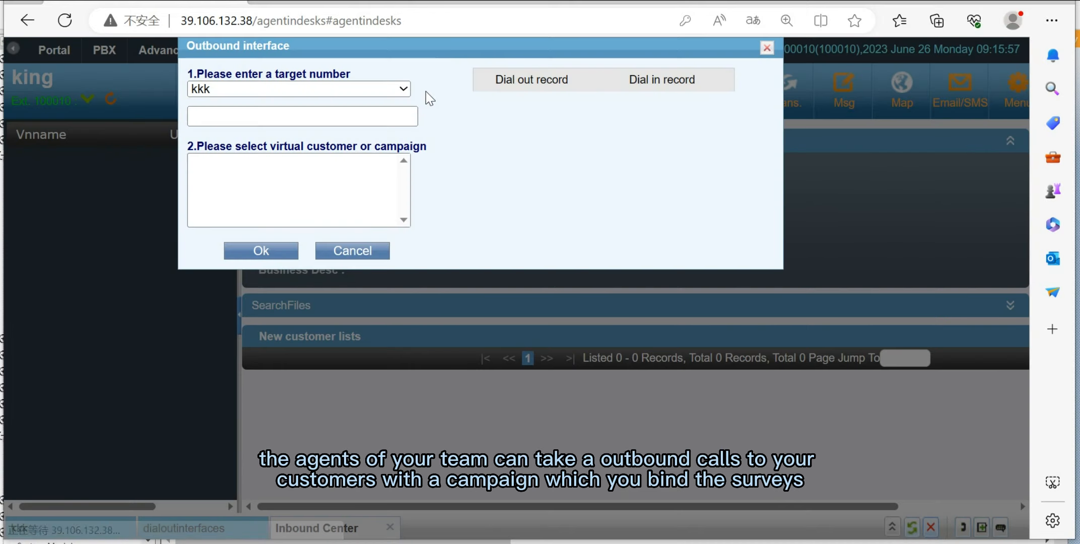
pyautogui.click(299, 116)
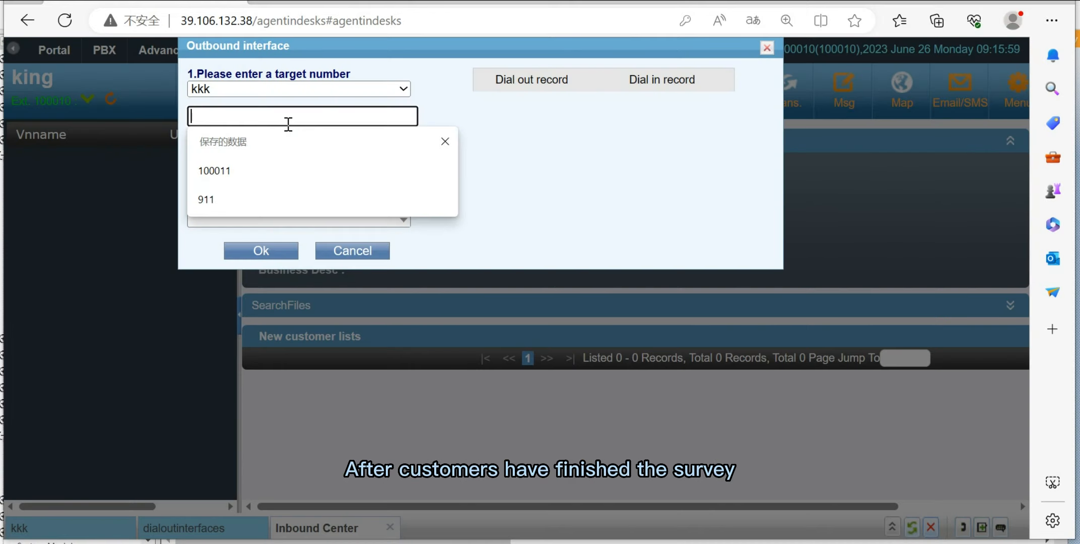
pyautogui.click(214, 171)
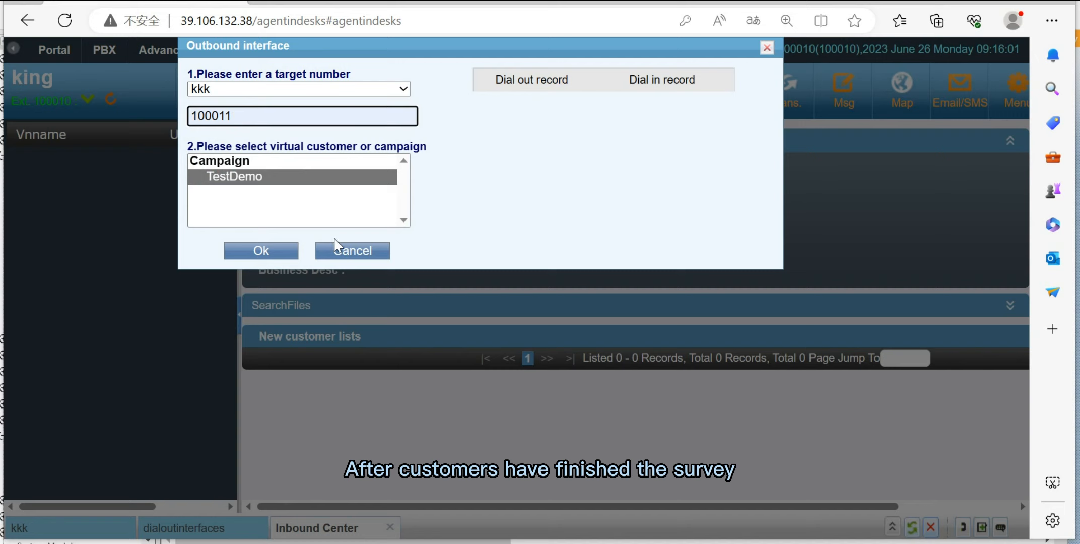
pyautogui.click(260, 250)
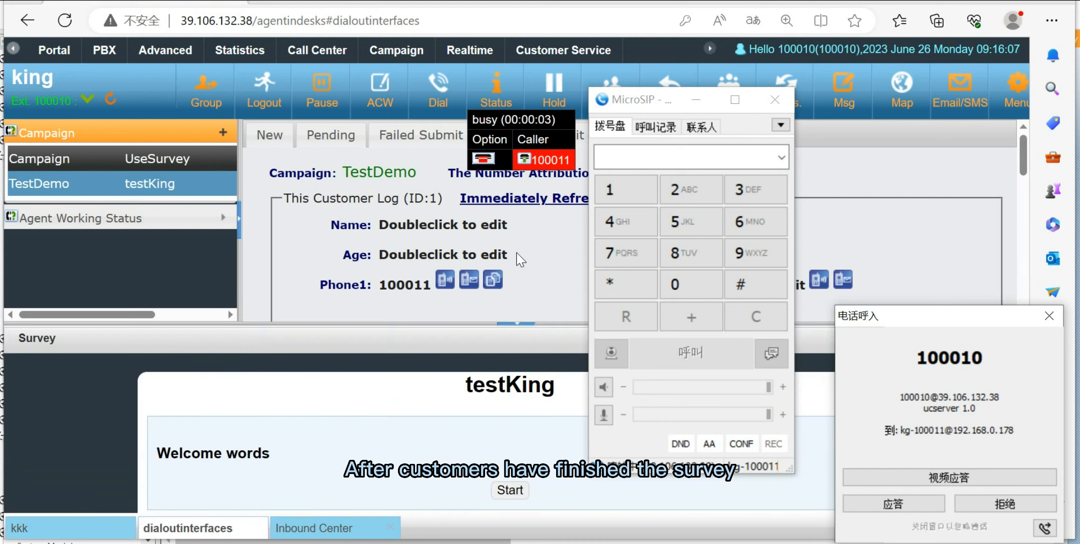
# Start the testKing survey, set CallResult to '1. 成功', and save the contact log.
pyautogui.click(893, 504)
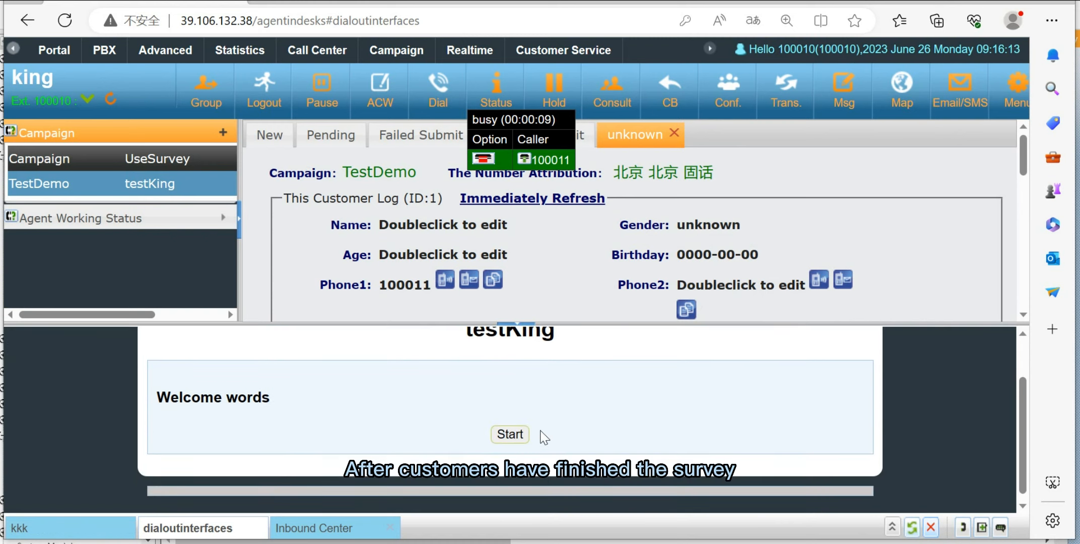
pyautogui.click(509, 434)
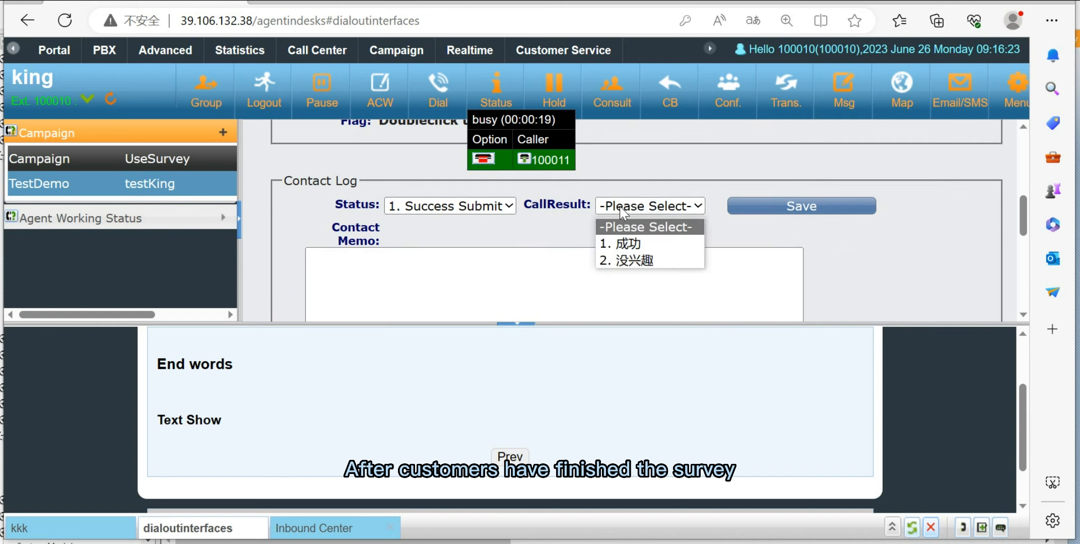
pyautogui.click(618, 243)
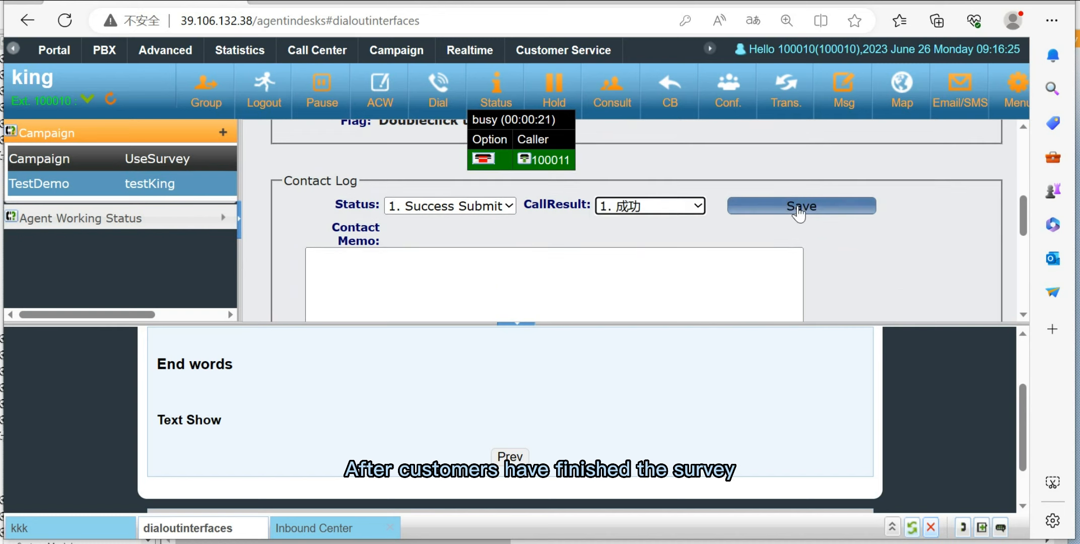
pyautogui.click(801, 206)
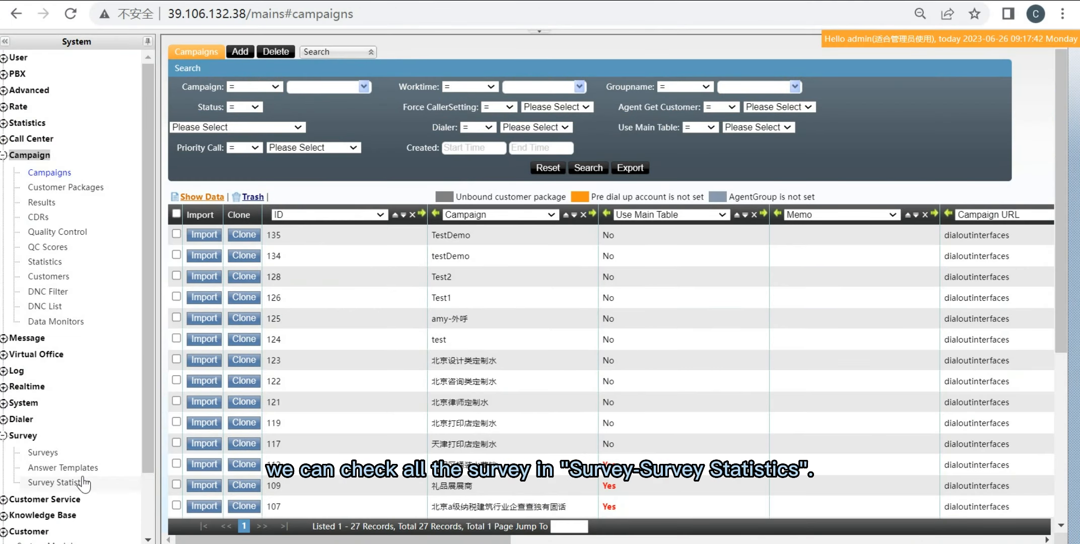
# Open Survey Statistics from the Survey menu.
pyautogui.click(60, 482)
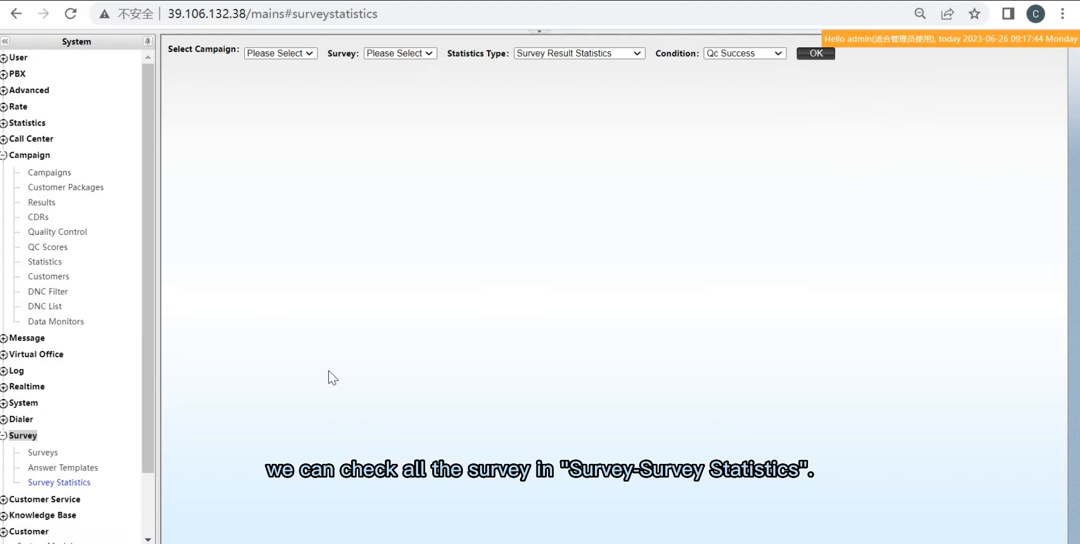